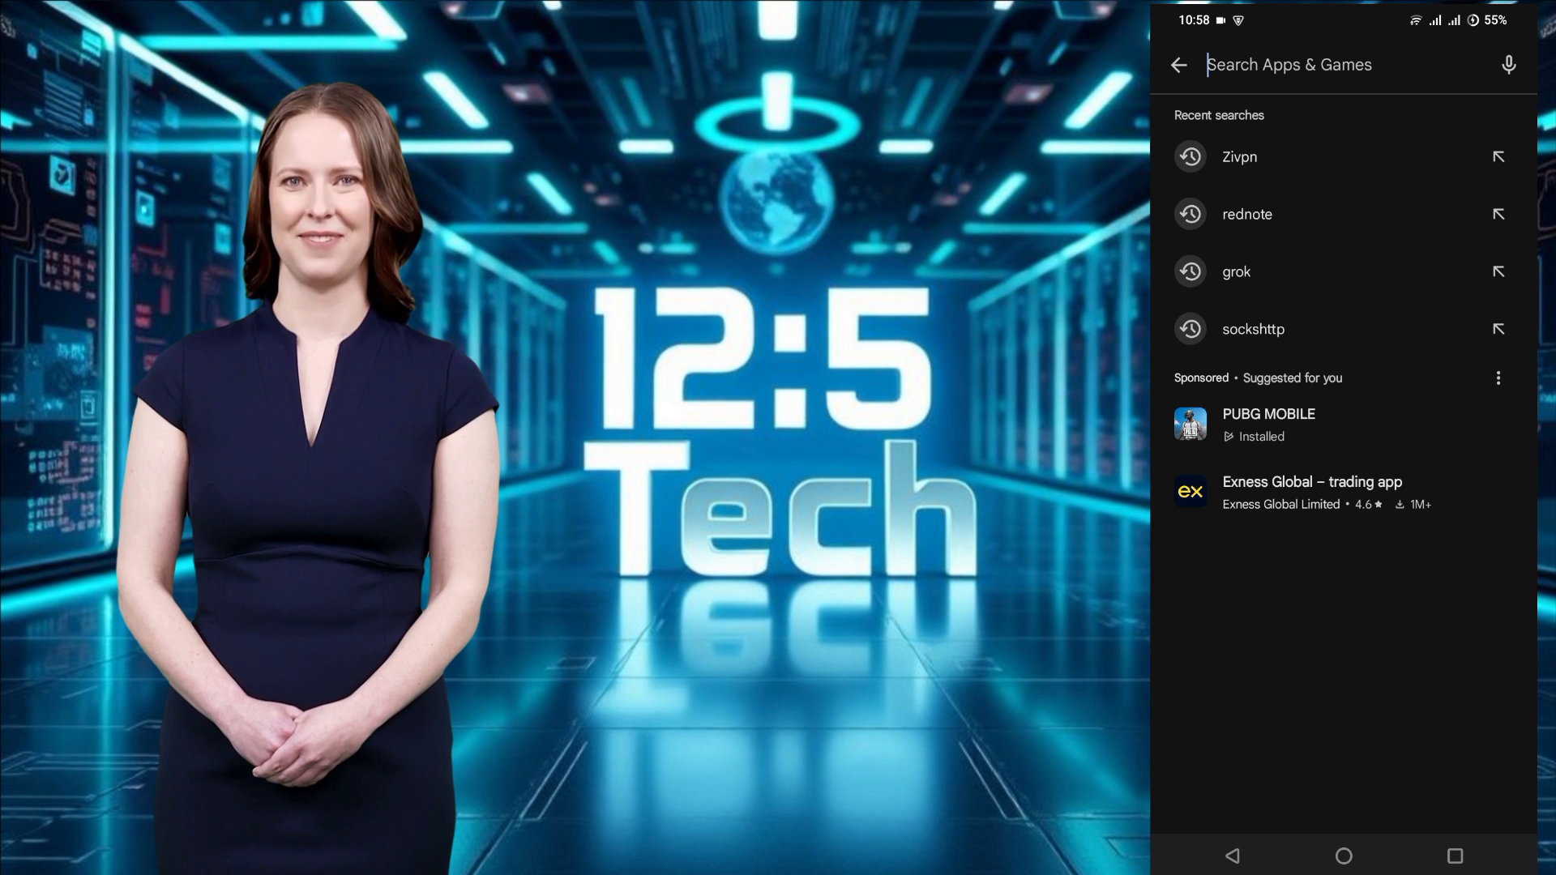
Step: Search the Play Store for 'zivpn' and open the ZIVPN Tunnel (SSH/DNS/UDP) VPN listing
click(1291, 65)
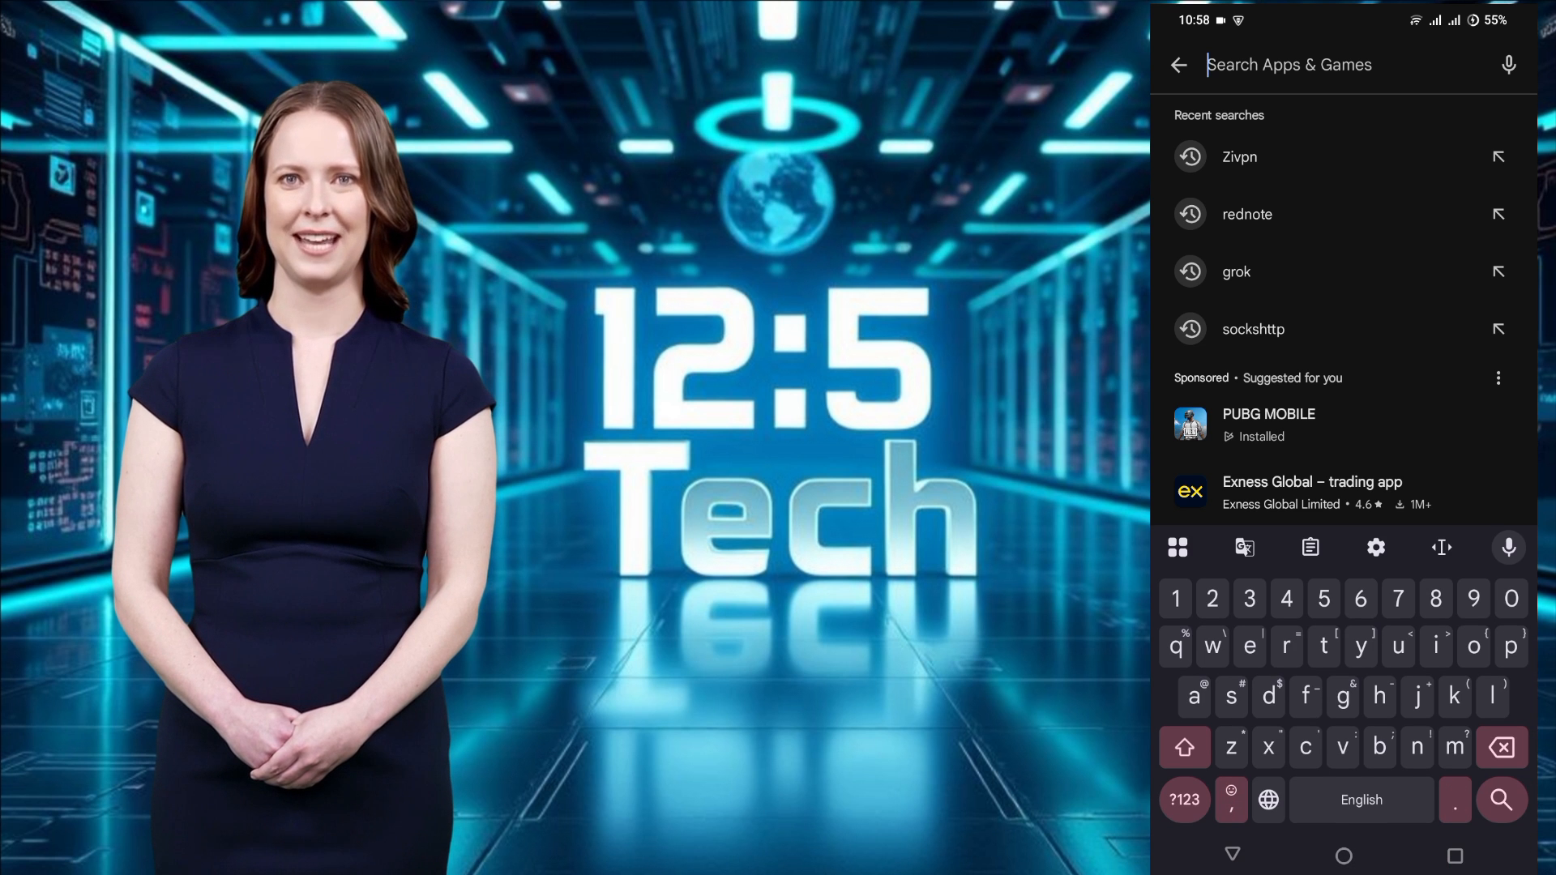
text(zivpn)
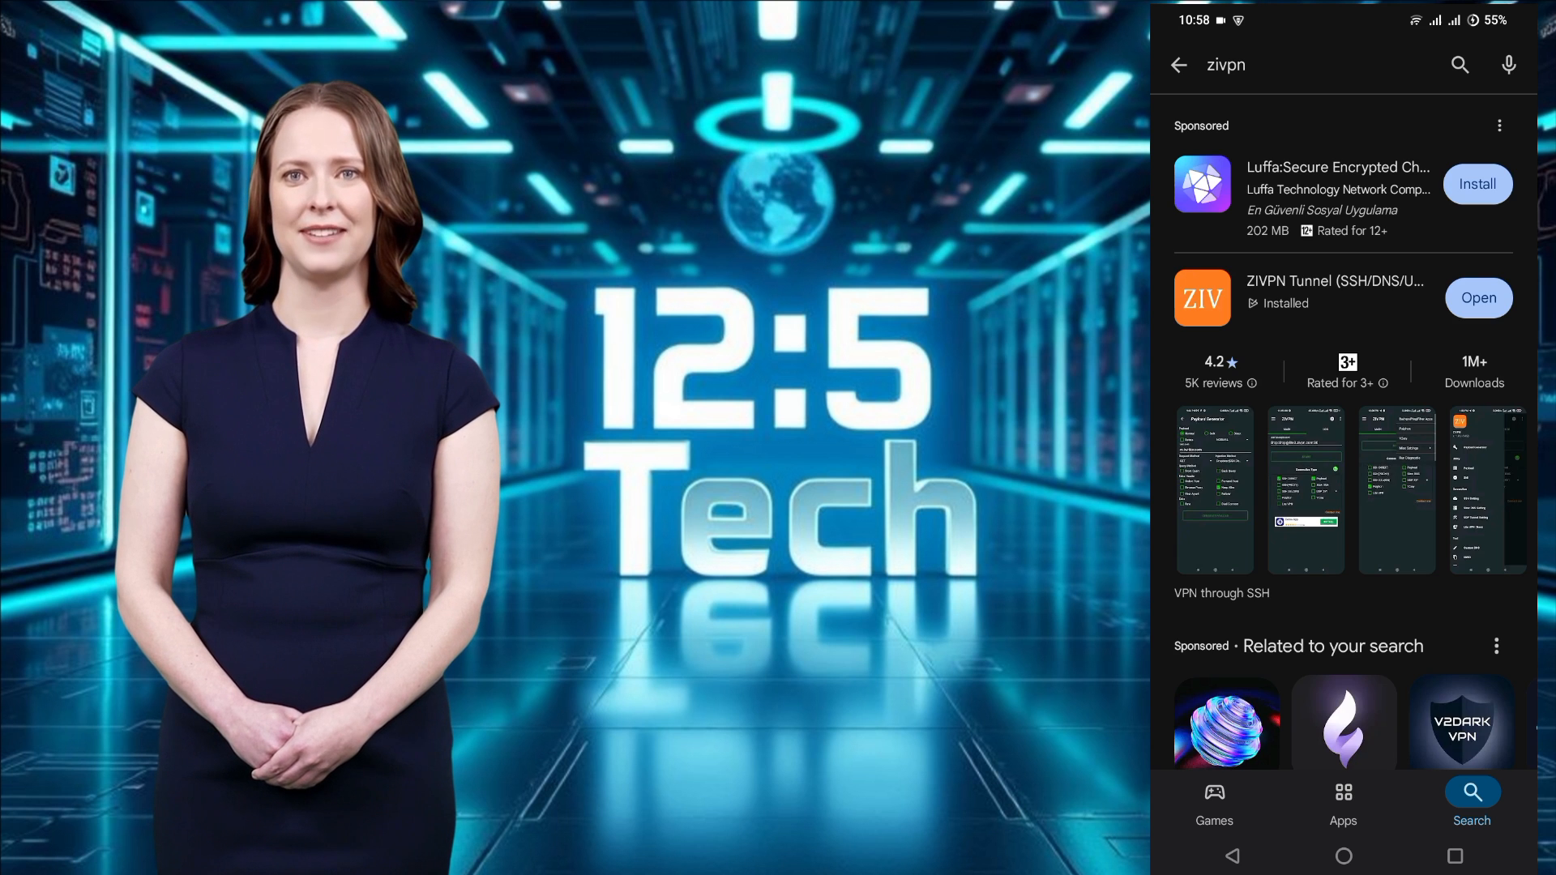
click(1335, 298)
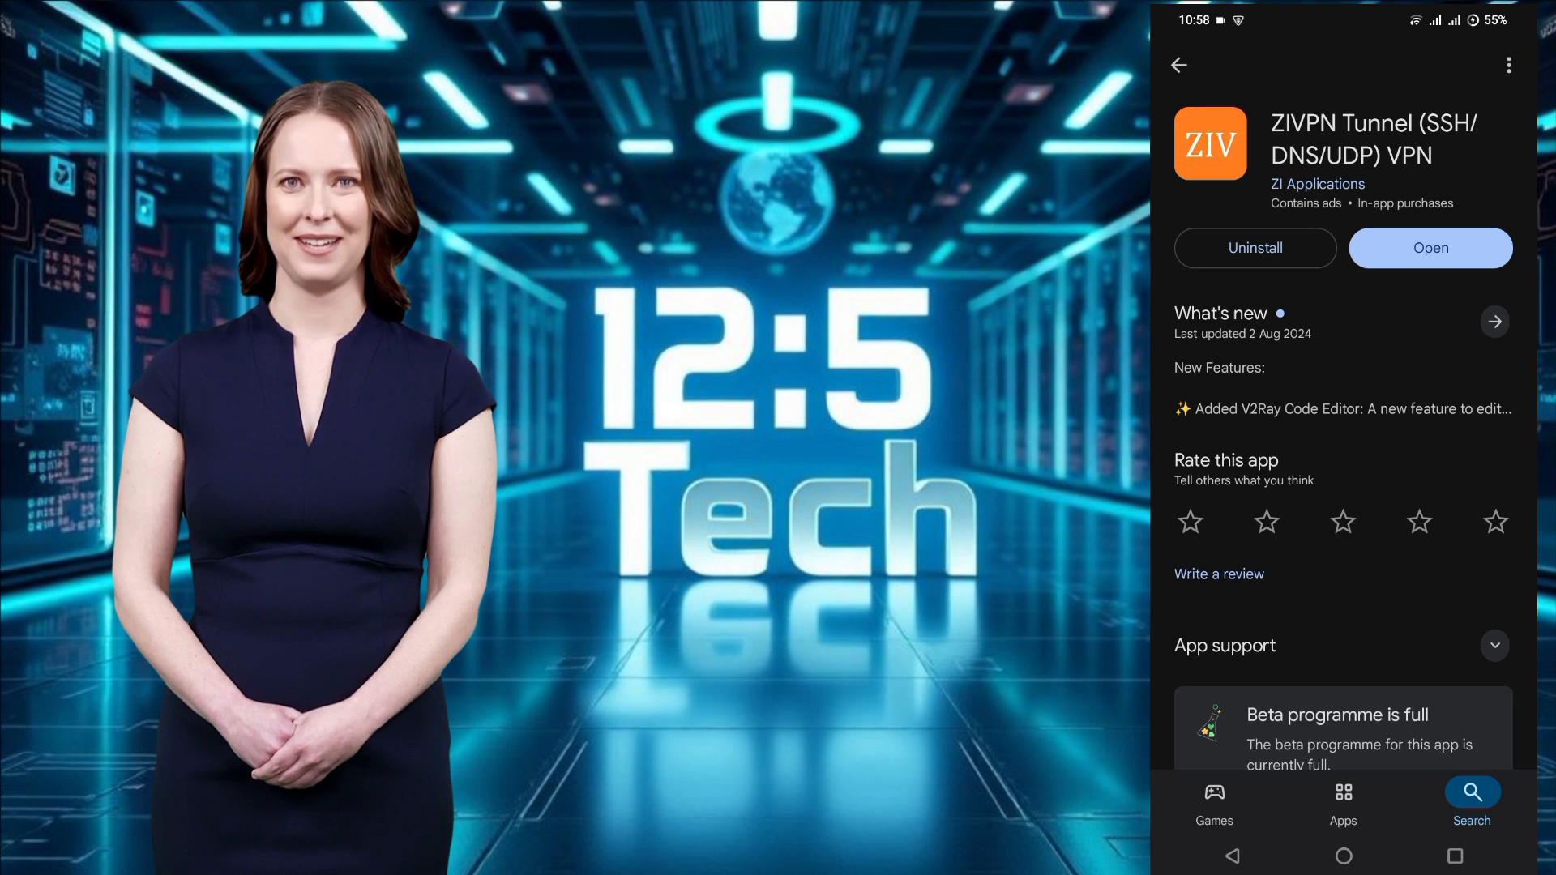
Step: Launch ZIVPN Tunnel from its Play Store page, bringing up the UDP welcome tip
click(1429, 247)
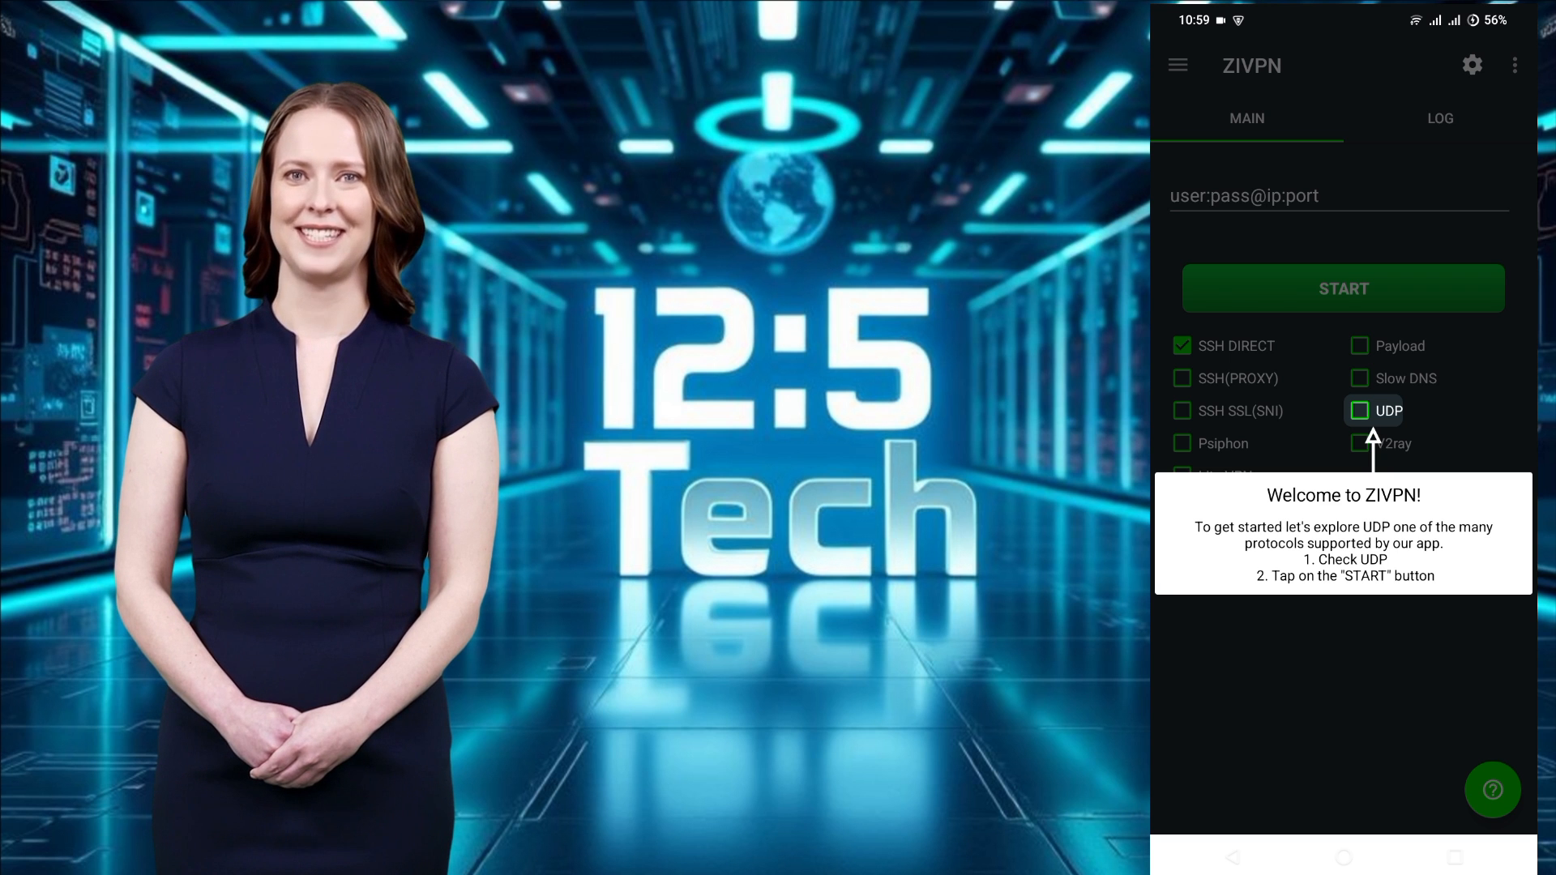
Step: Enable UDP alongside SSH Direct and expand the server dropdown currently showing Germany
click(1359, 410)
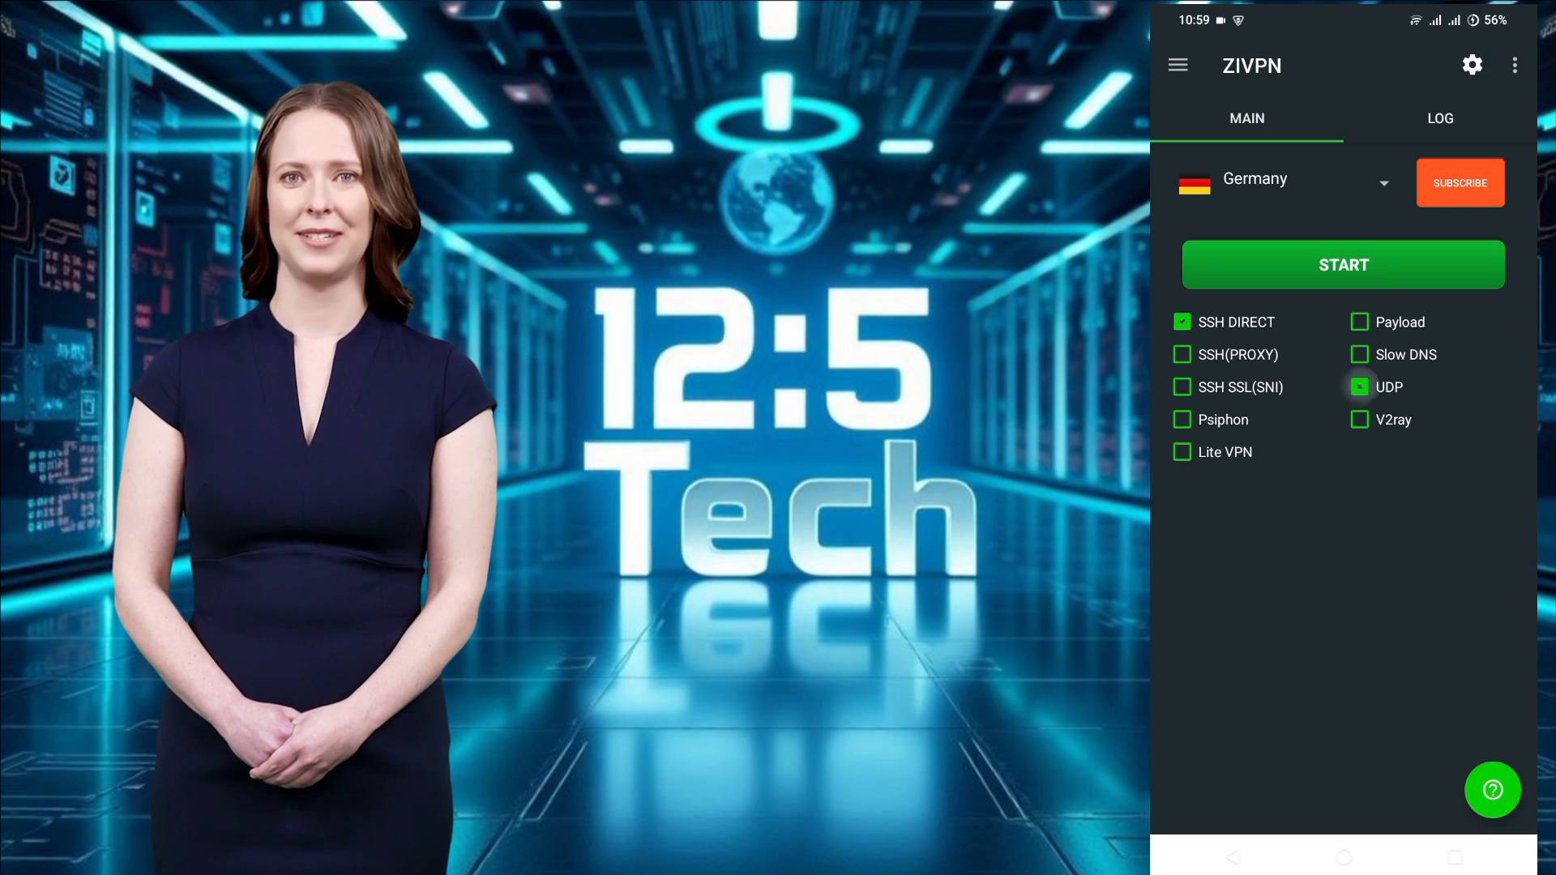
click(1361, 388)
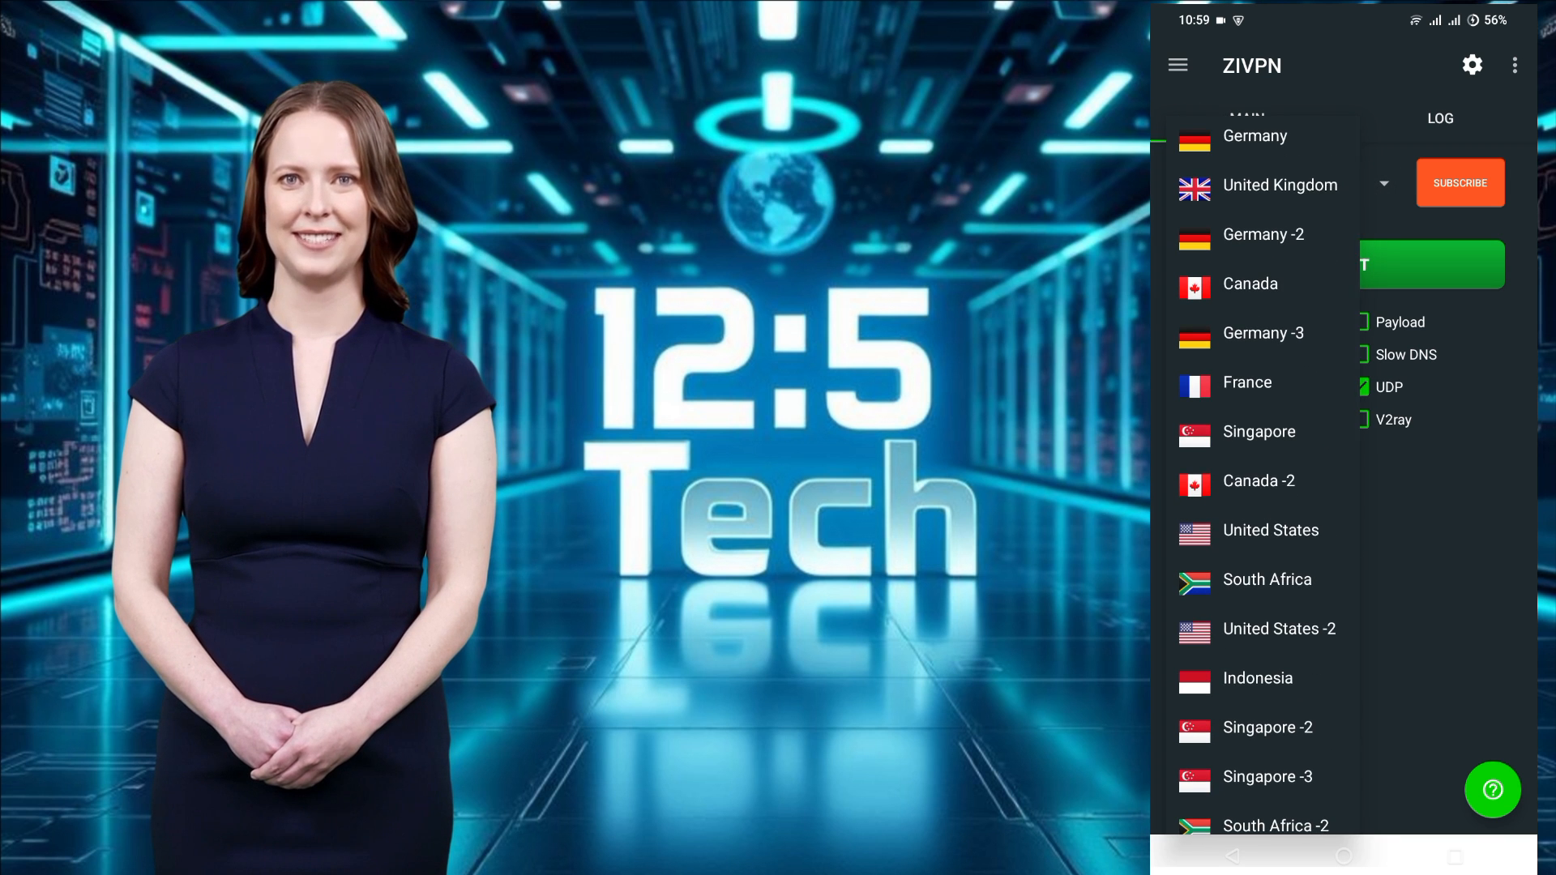
Step: Select the Canada server, view the UDP Premium subscription plans, then leave them
click(1250, 284)
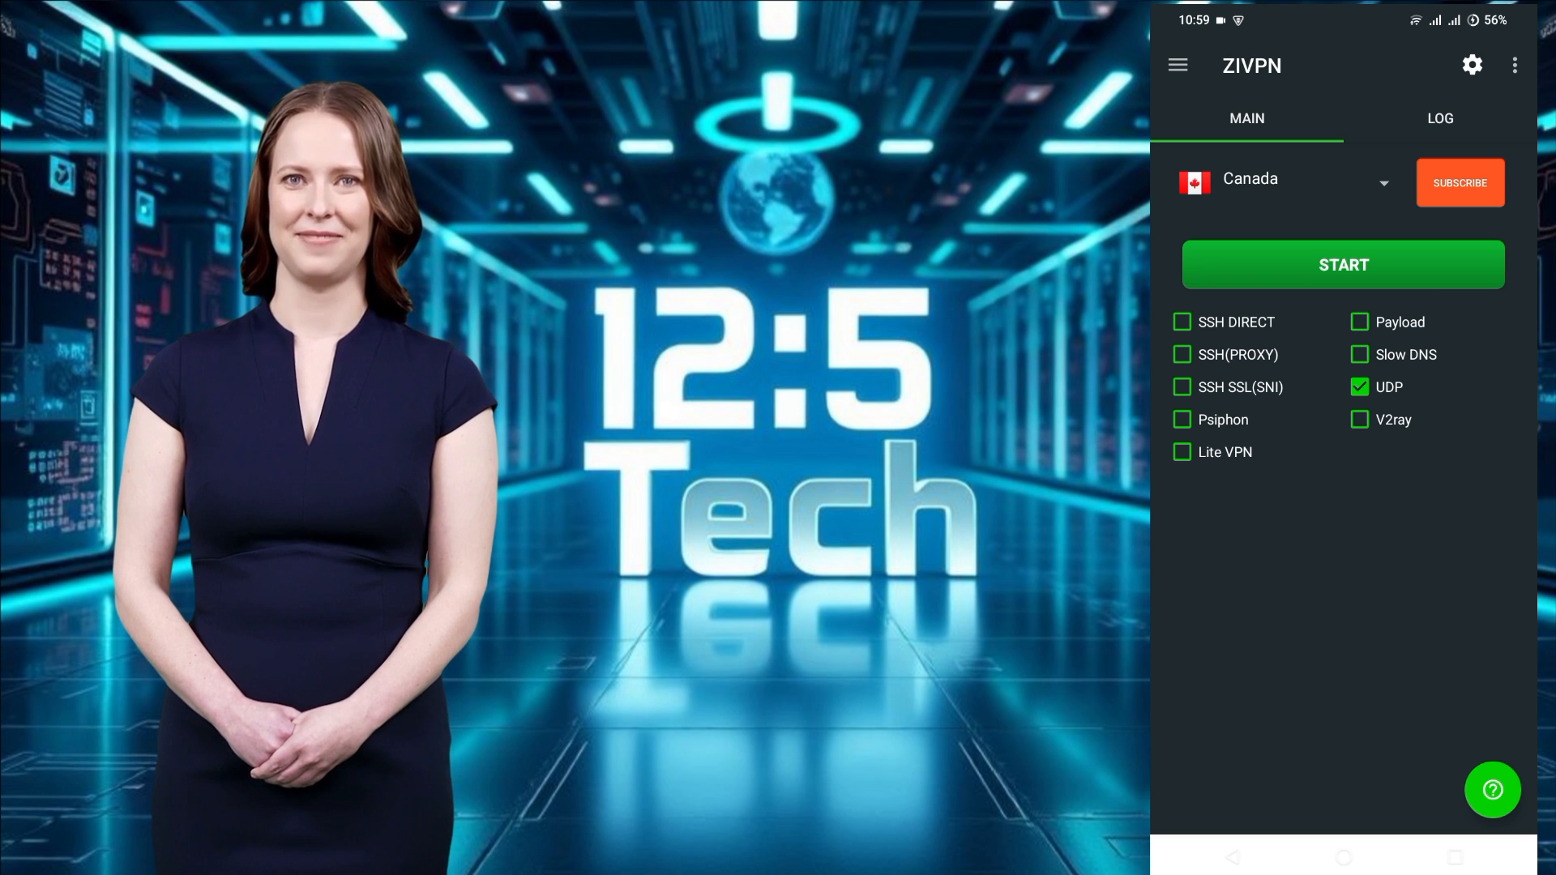
click(1459, 183)
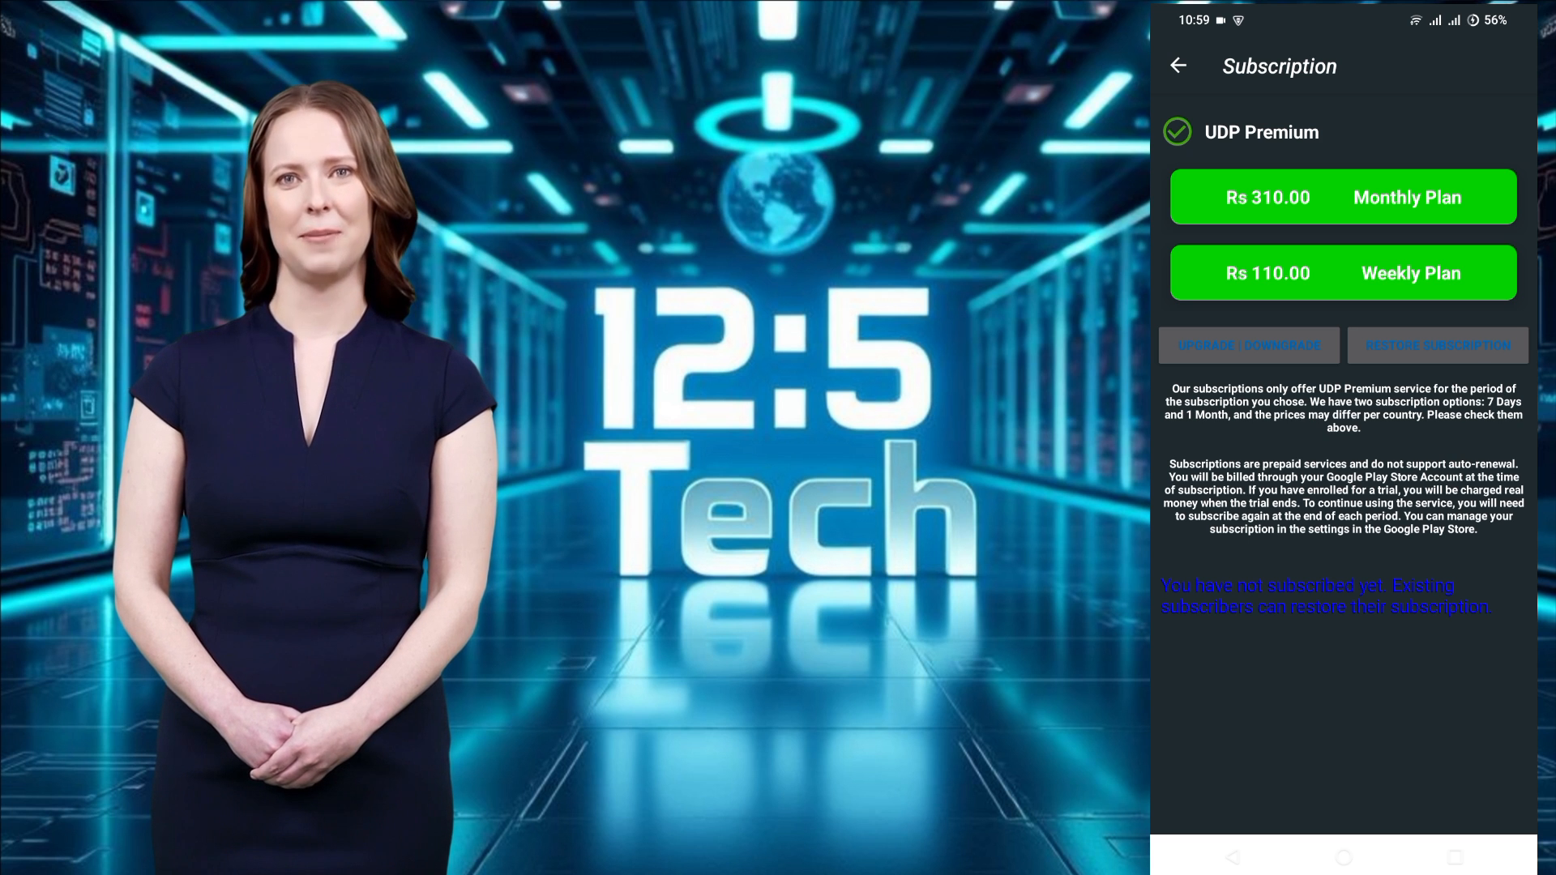
click(1178, 66)
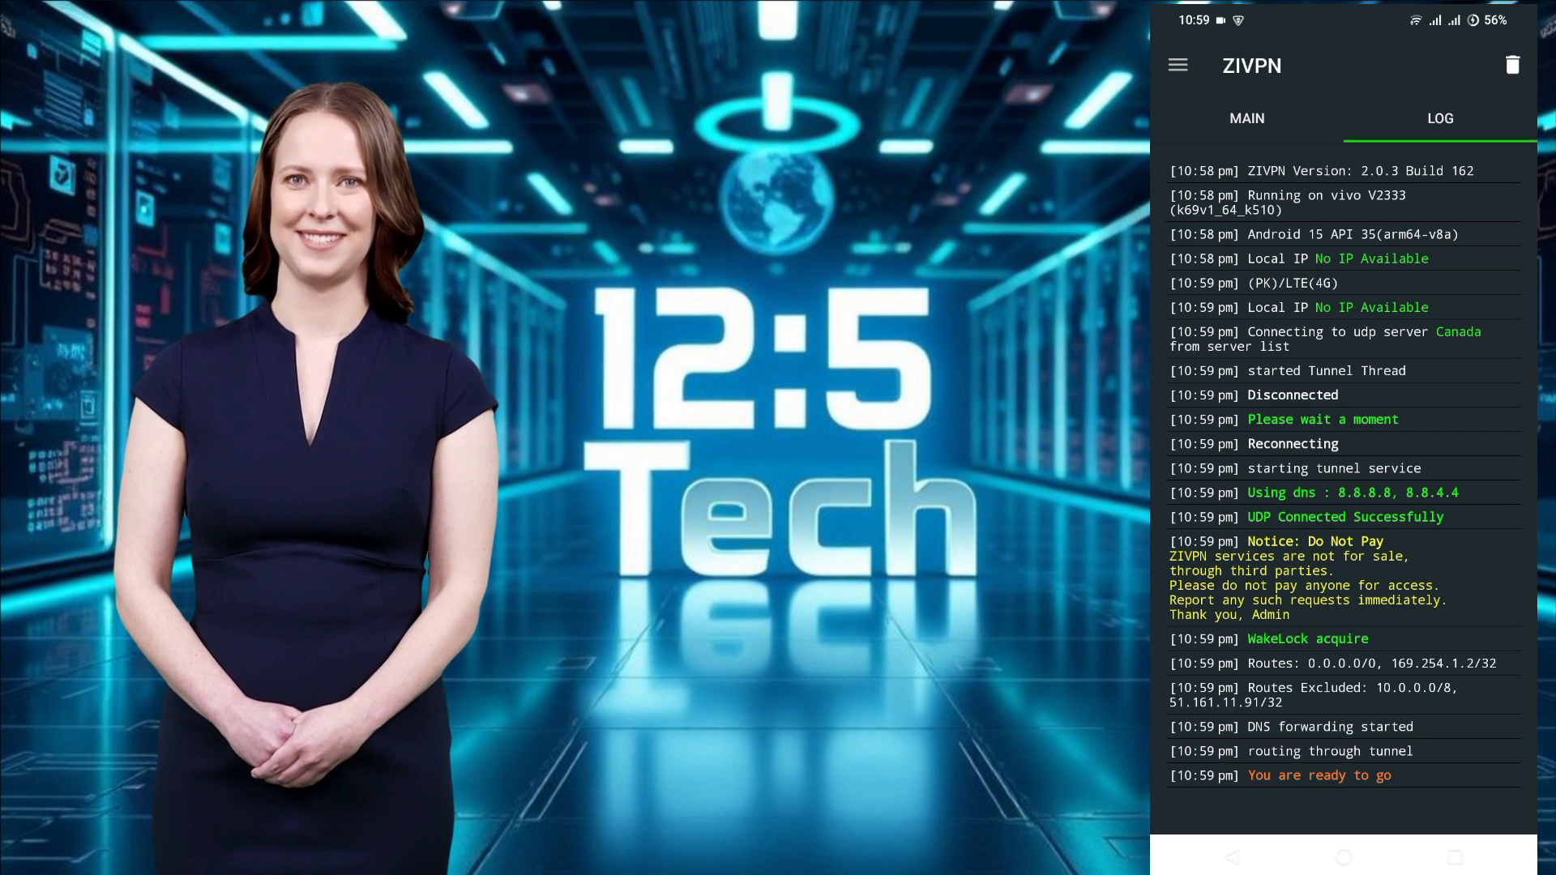
Step: Return to the MAIN screen, stop the Canada tunnel, and reopen the server dropdown
click(1247, 118)
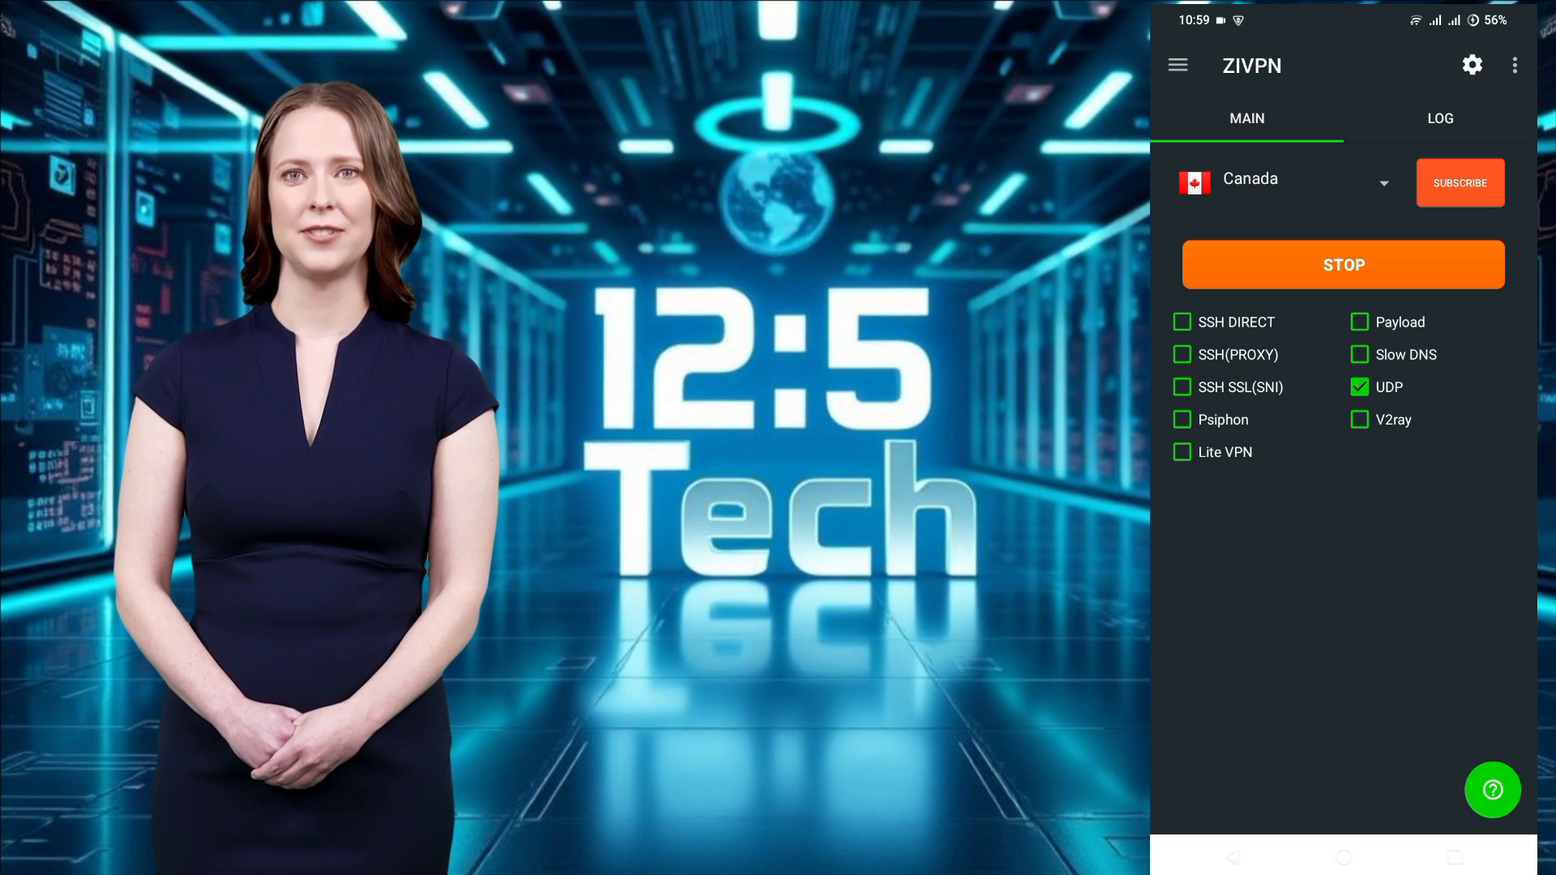
click(1343, 265)
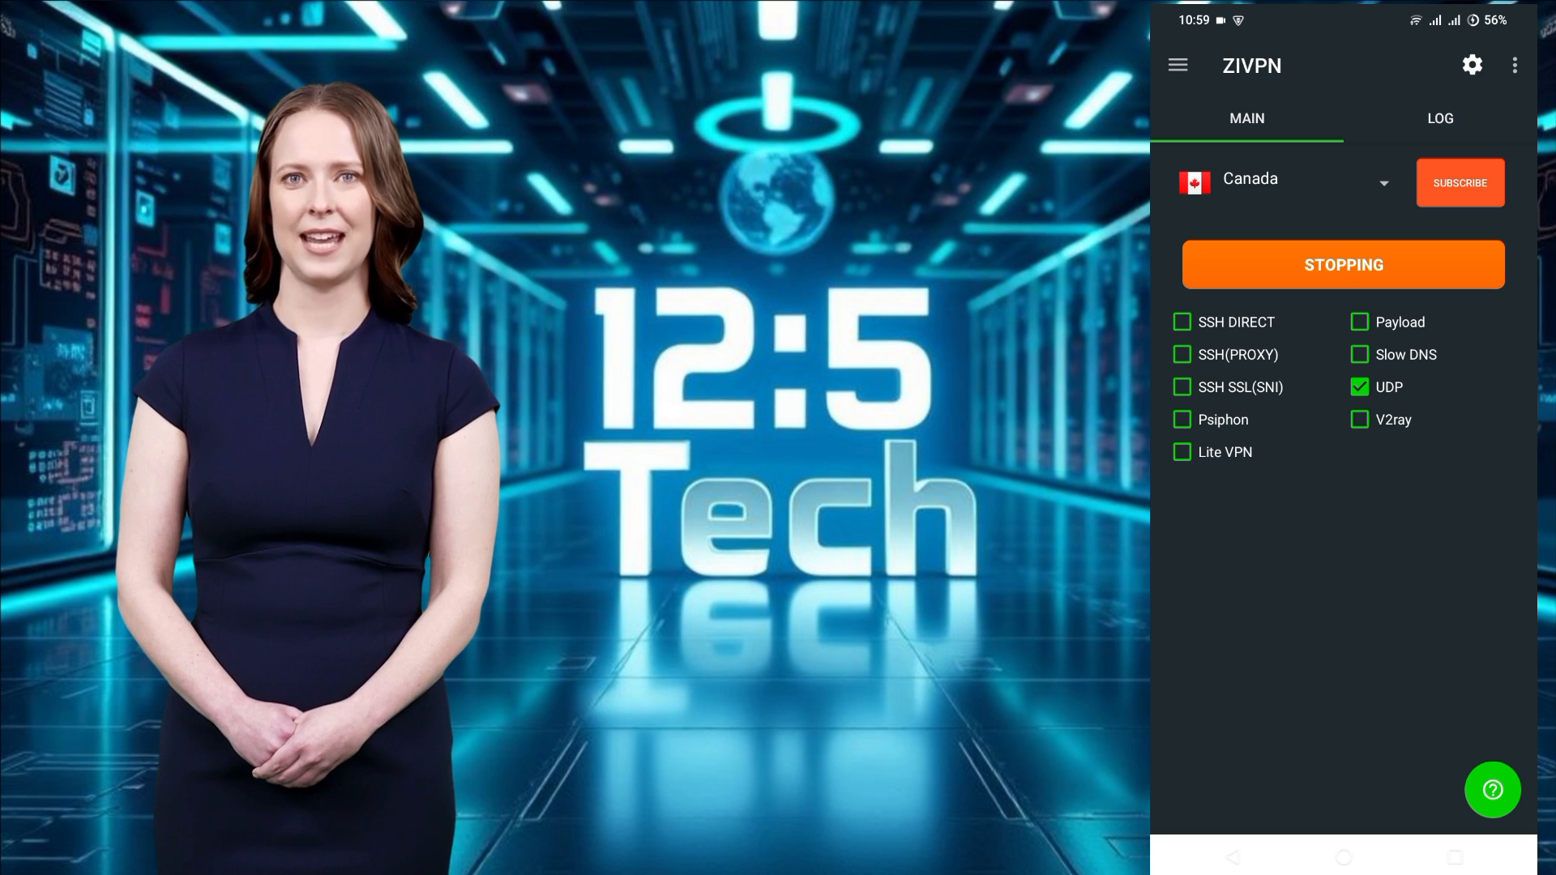
click(1344, 265)
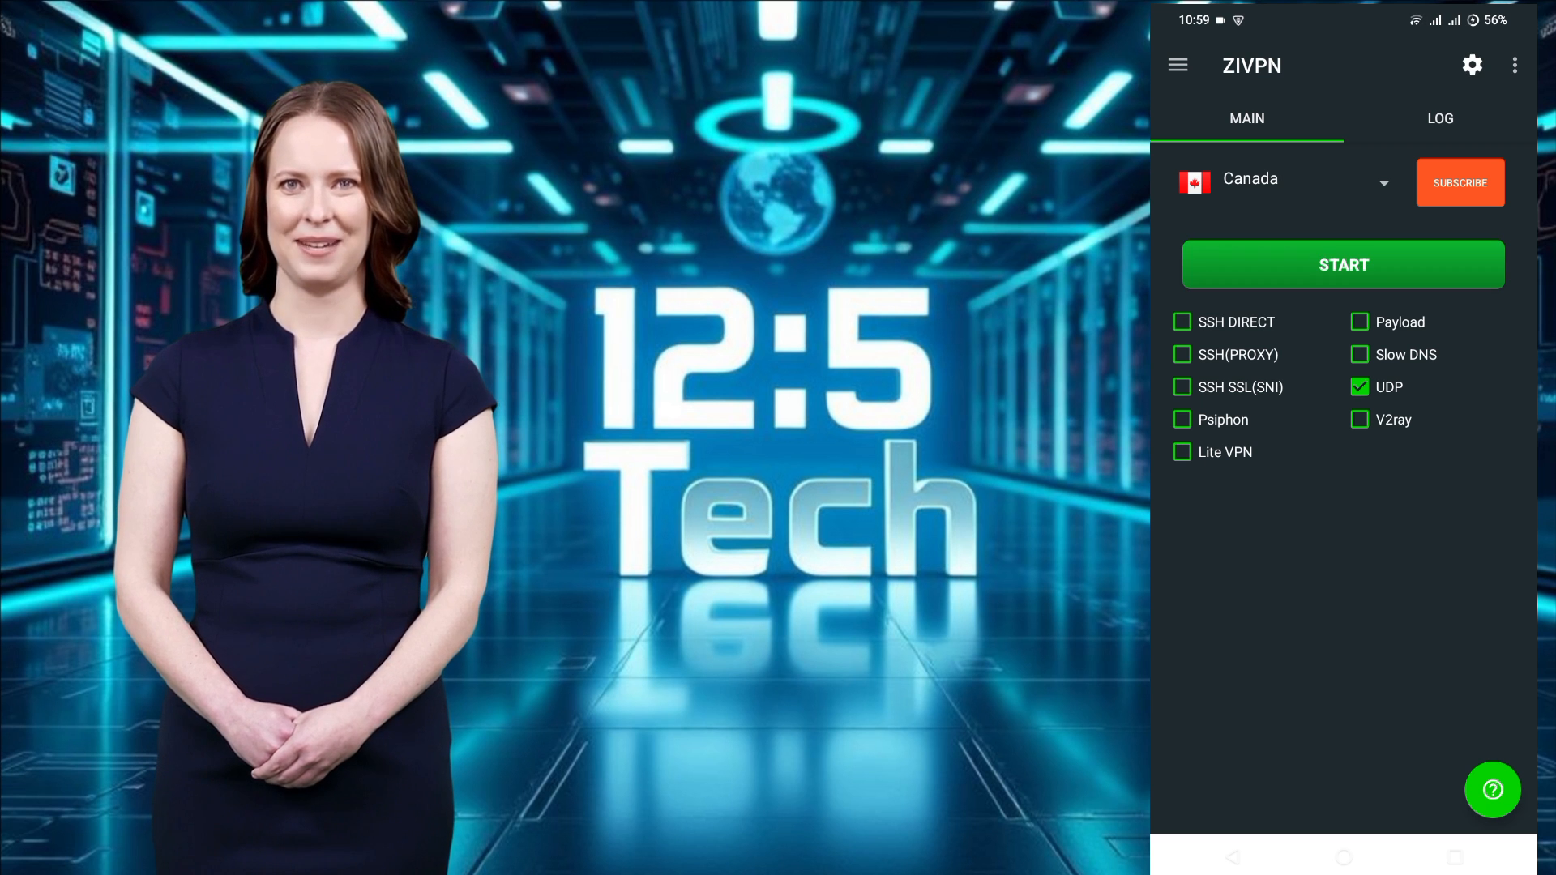
click(1283, 181)
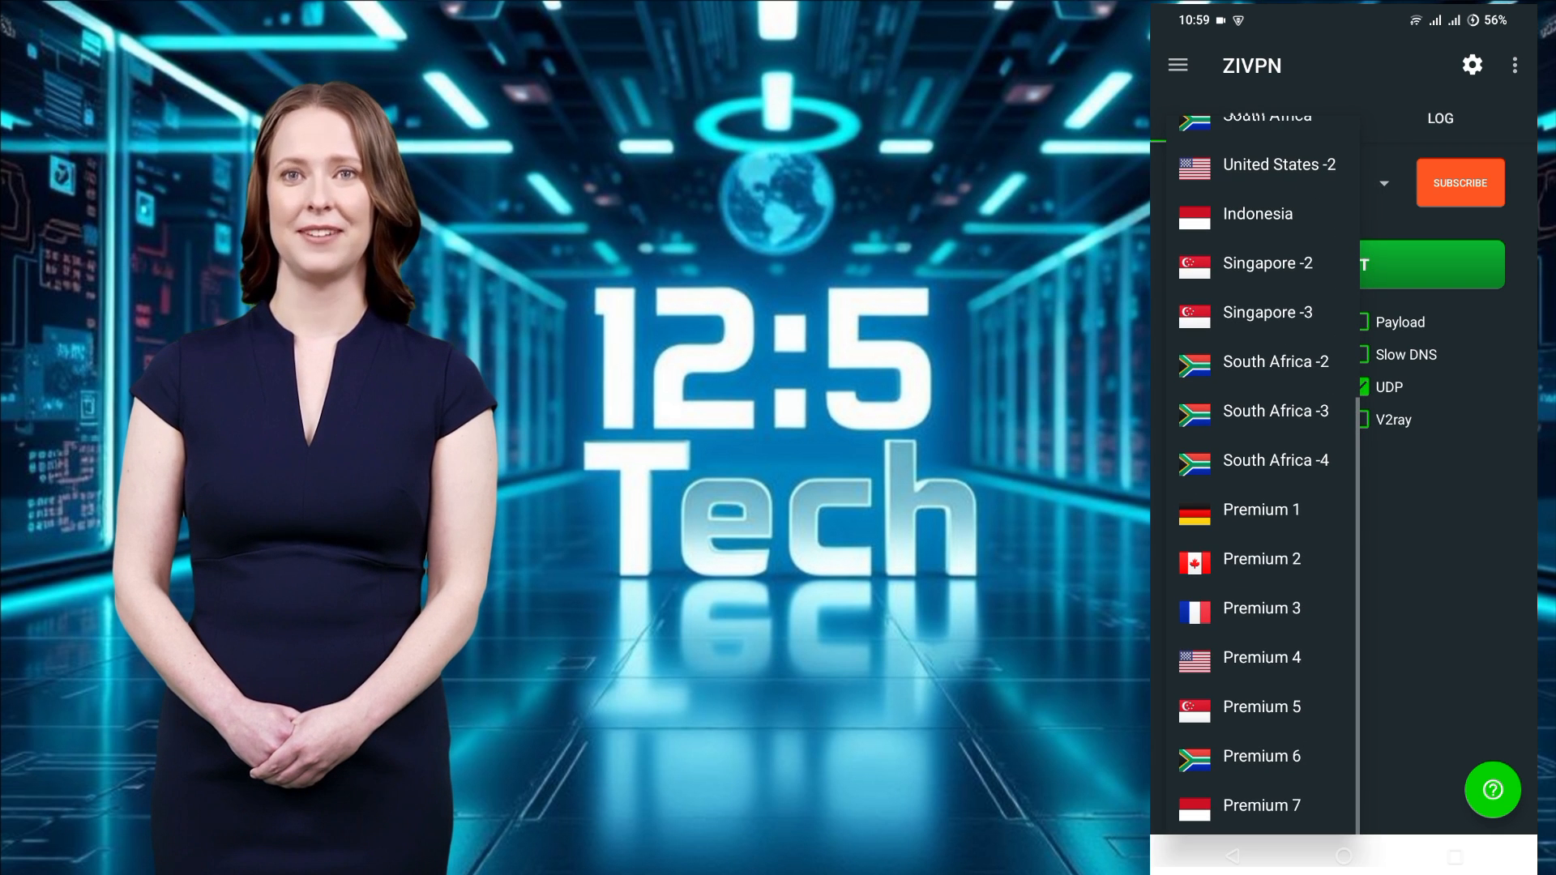
Step: Select Germany, start the UDP connection, and return to the MAIN tab once ready
click(1263, 805)
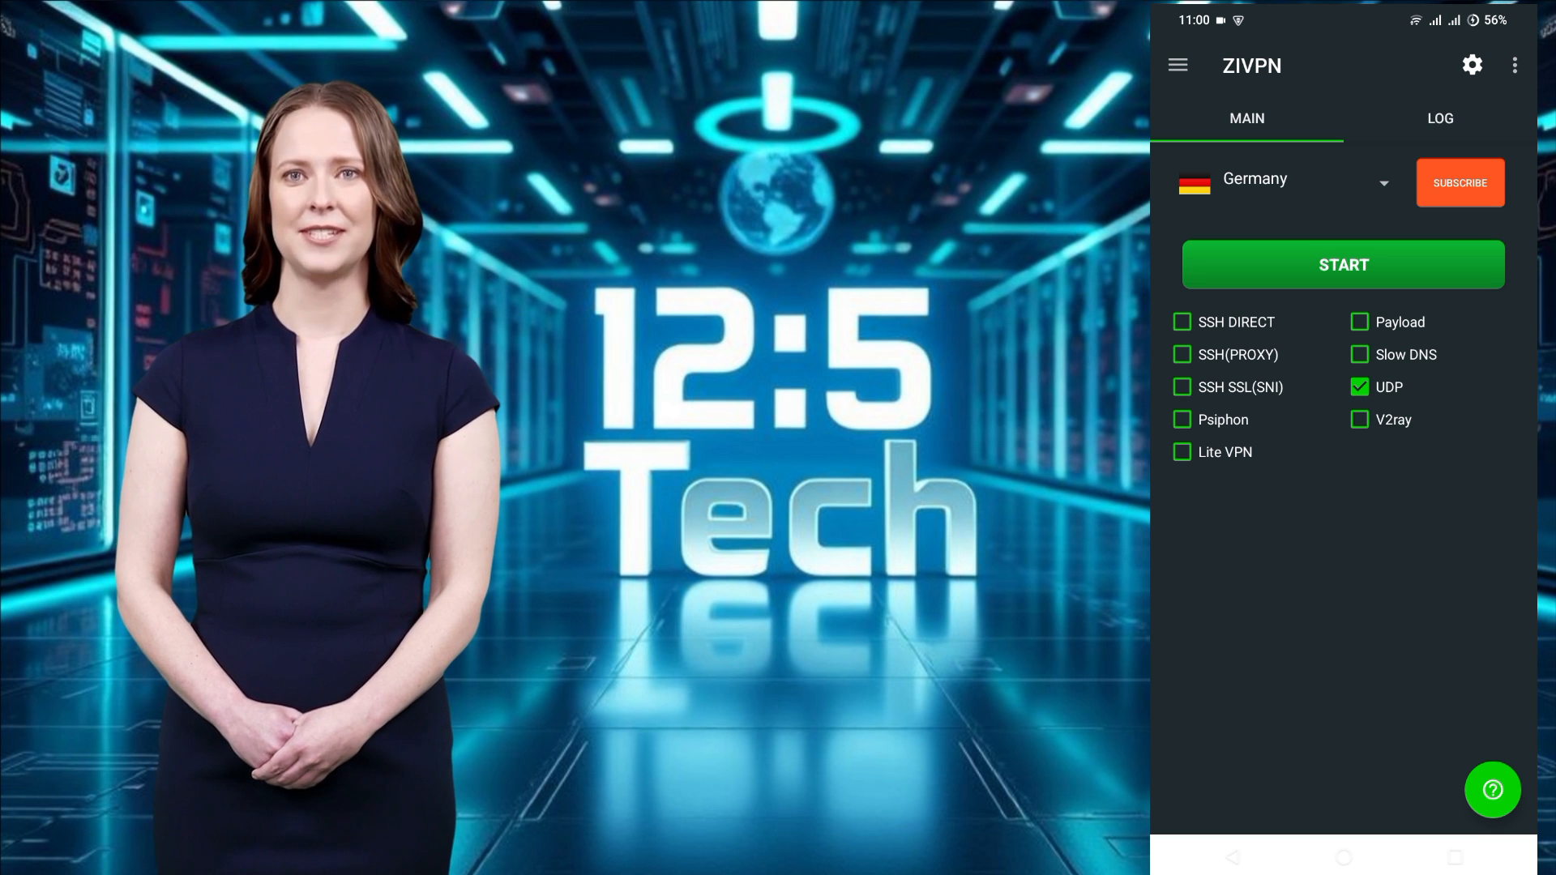
click(1438, 119)
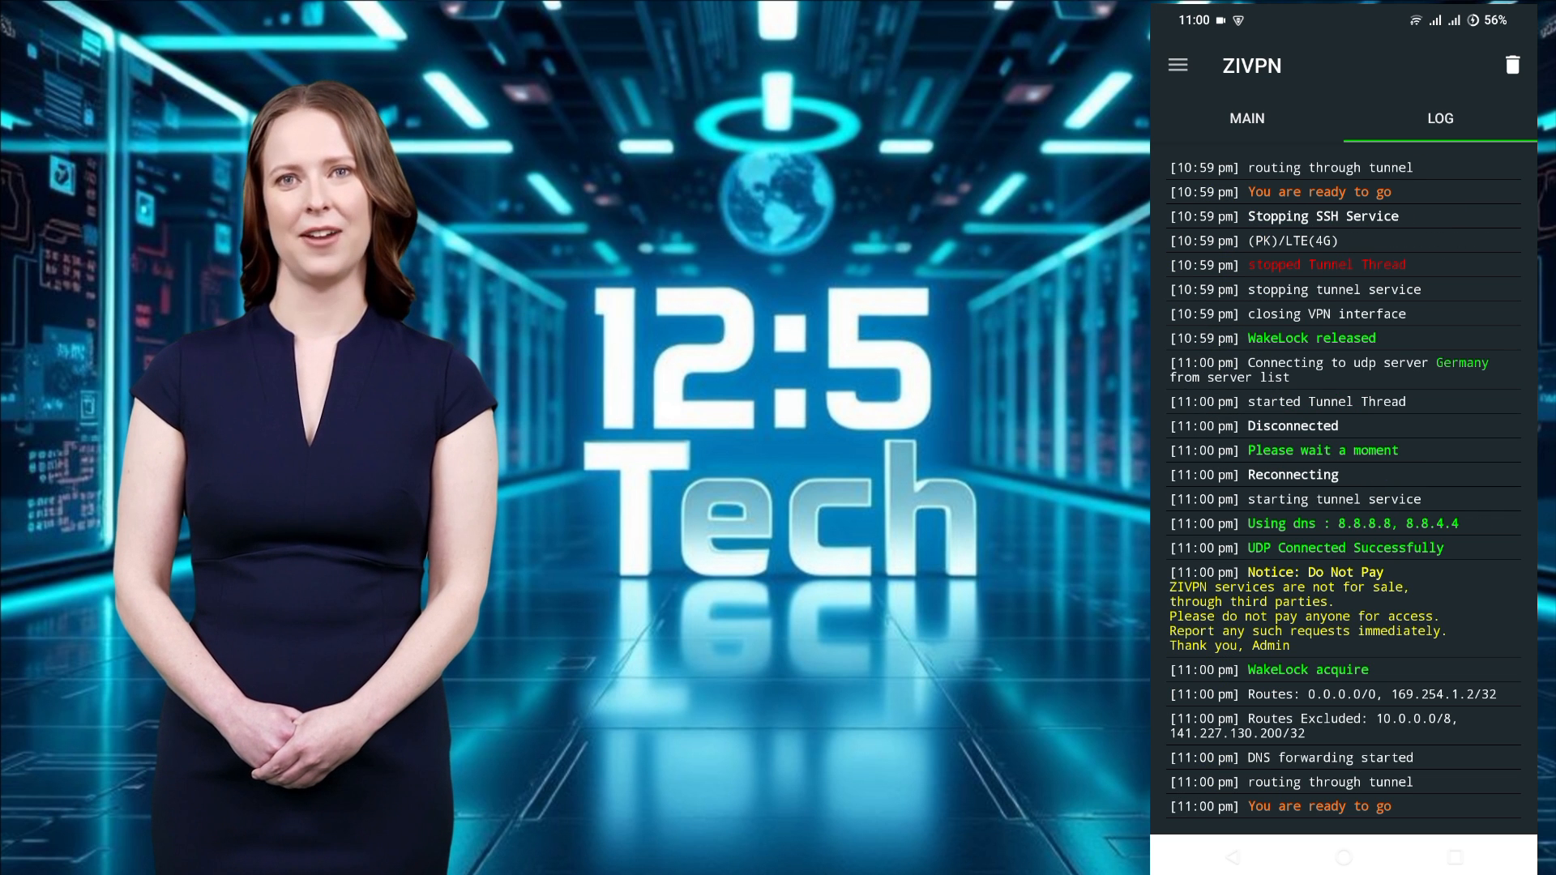
click(1247, 118)
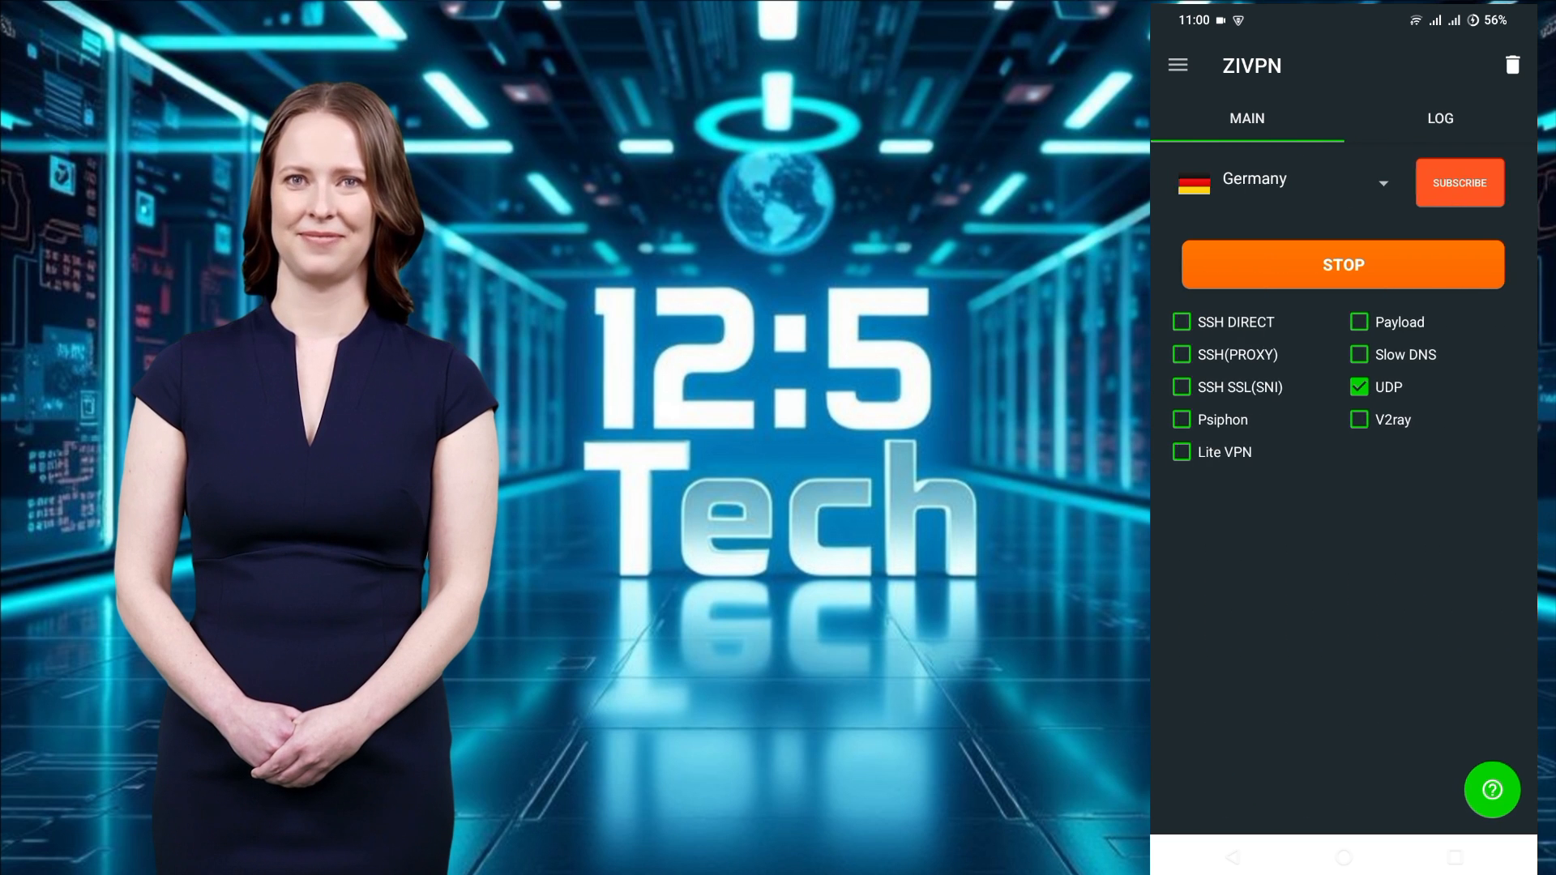